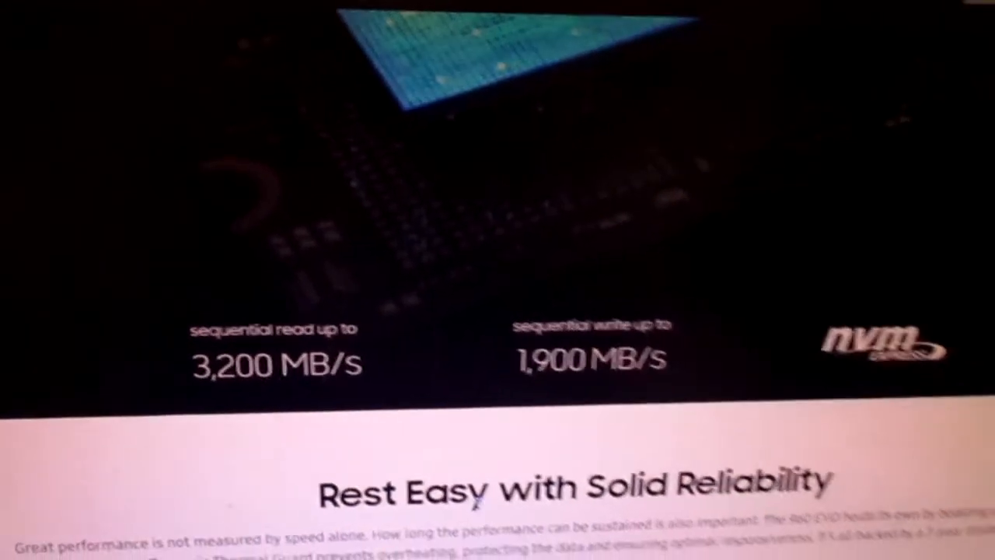
scroll("down", 3)
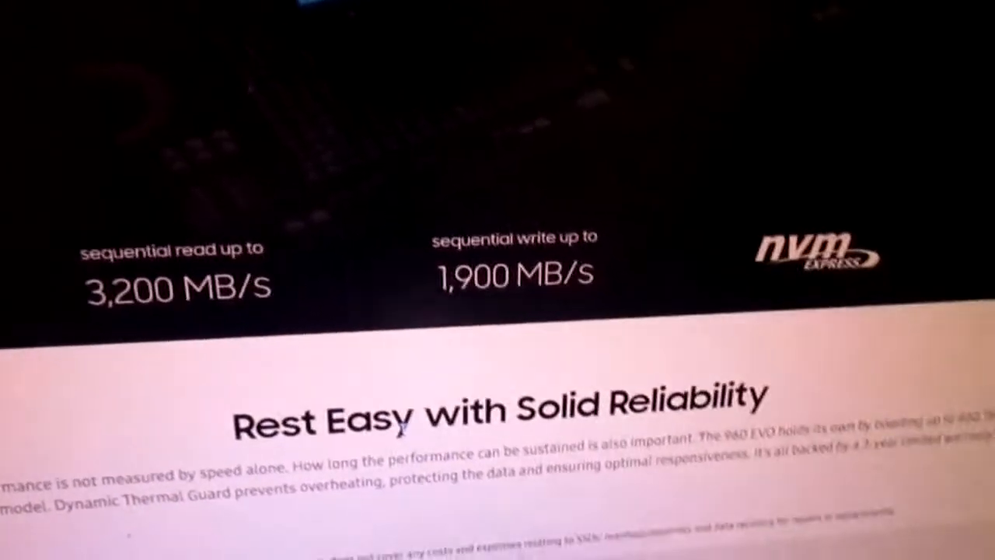